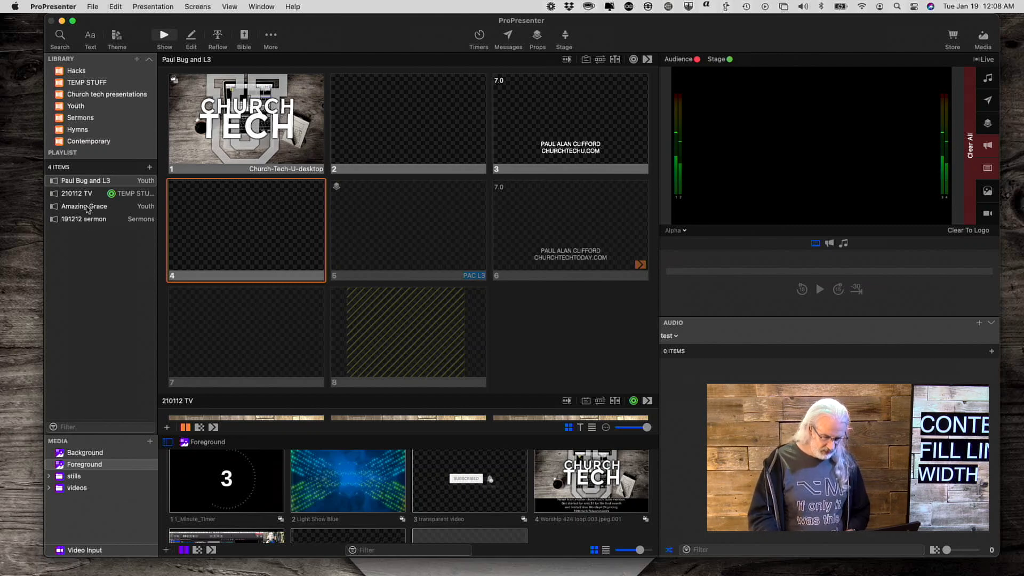
Step: Open the 191212 sermon presentation from the Library playlist
left_click(83, 218)
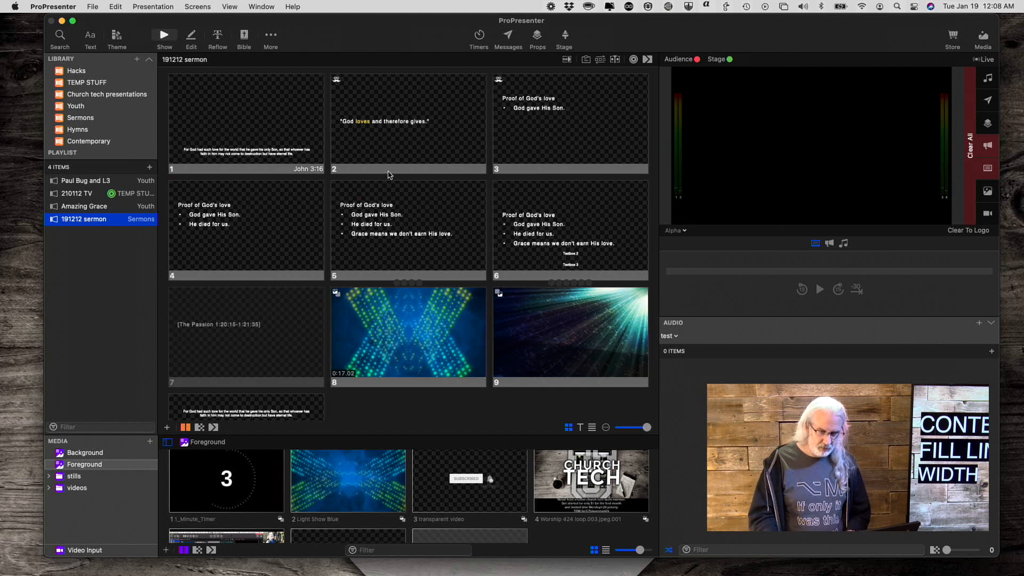
mouse_move(400, 155)
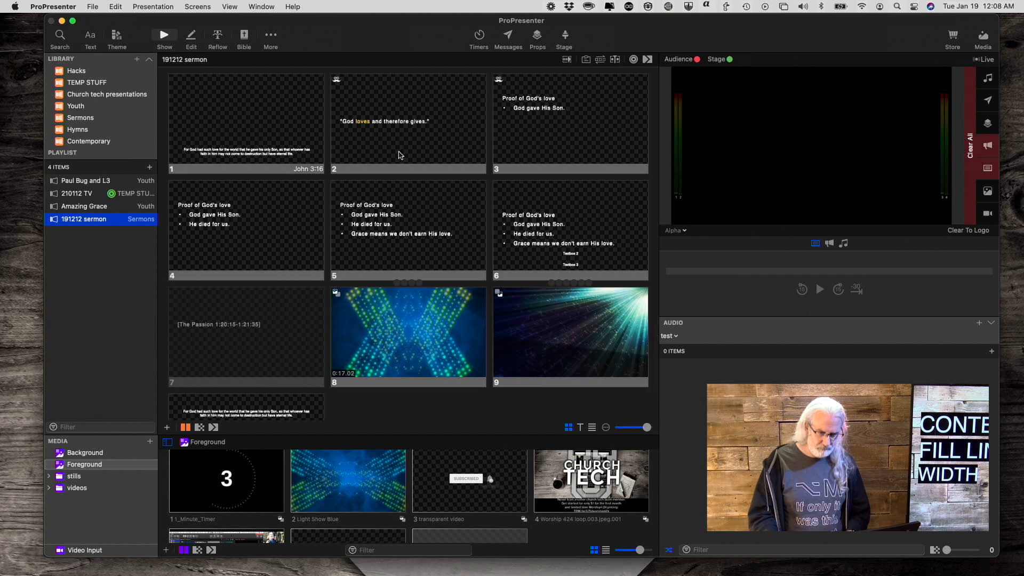
mouse_move(528, 138)
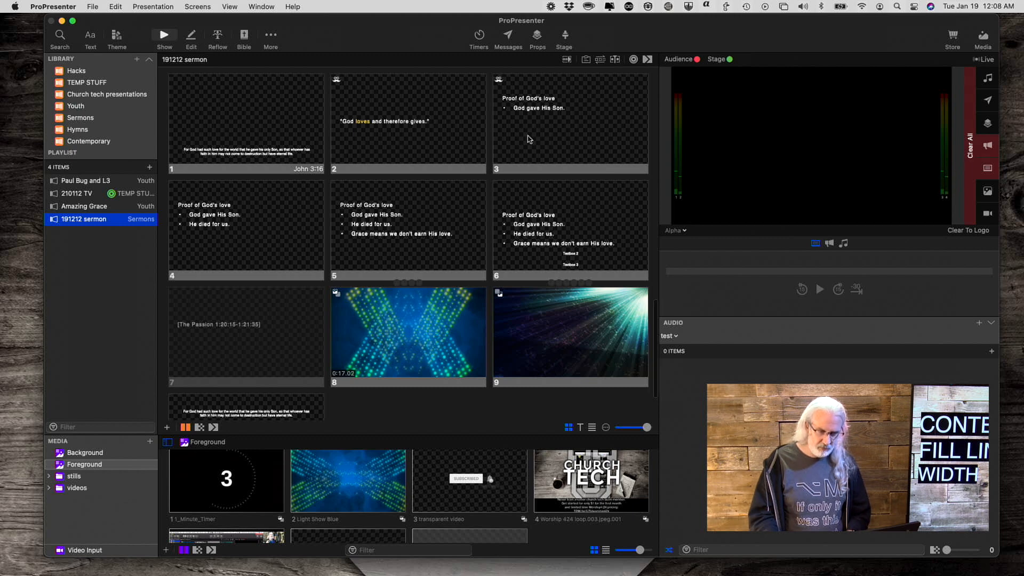
Step: Open slide 3, 'Proof of God's love', in the slide editor via Edit Slide
right_click(569, 120)
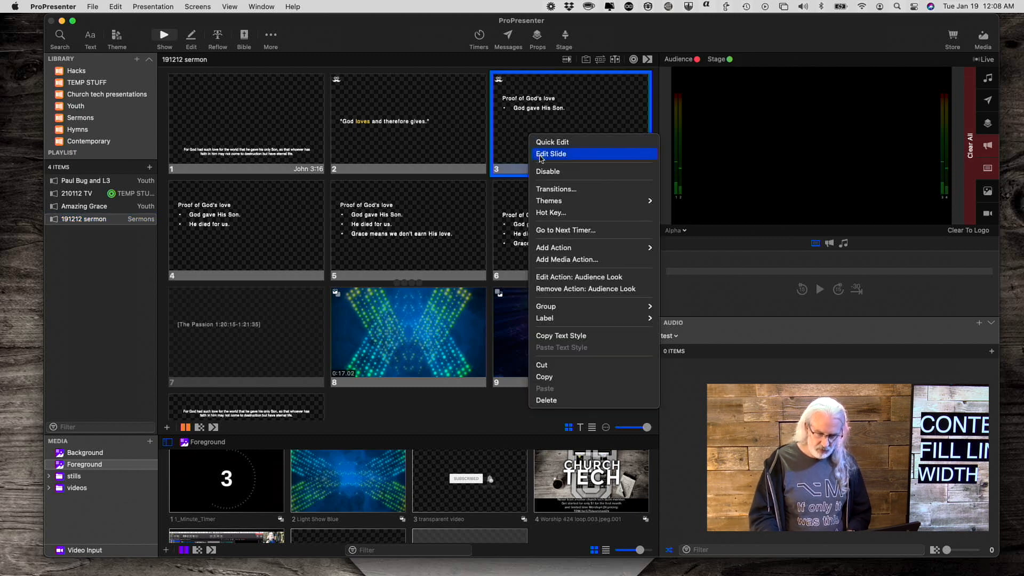
left_click(552, 154)
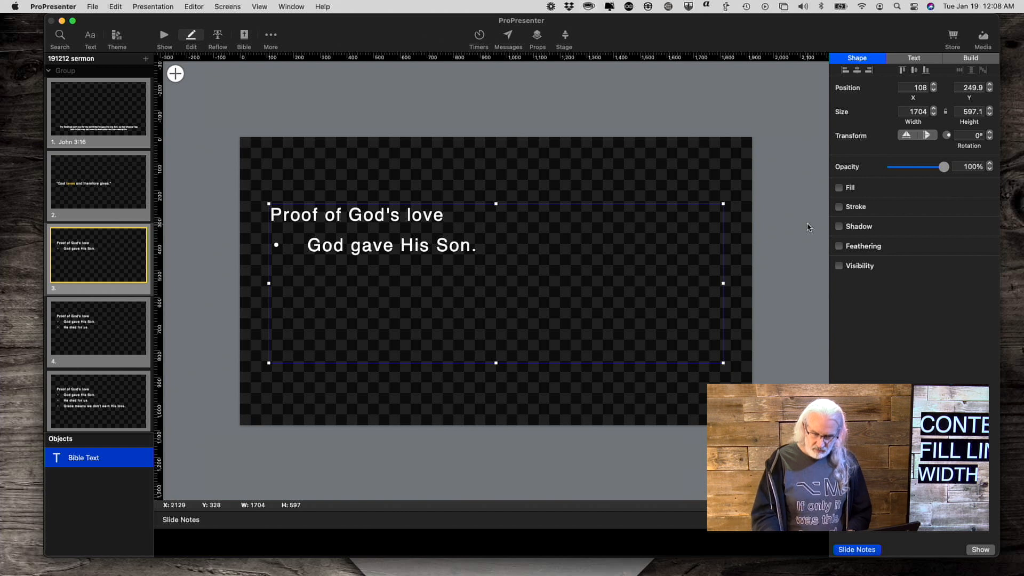
mouse_move(432, 219)
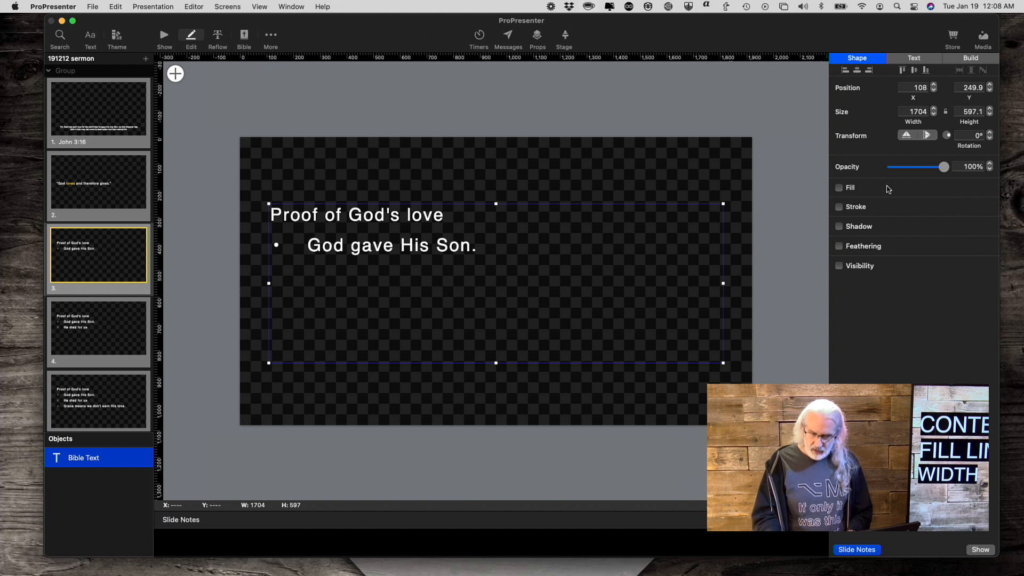
Step: Enable Fill on the text box and set its colour to black
left_click(839, 188)
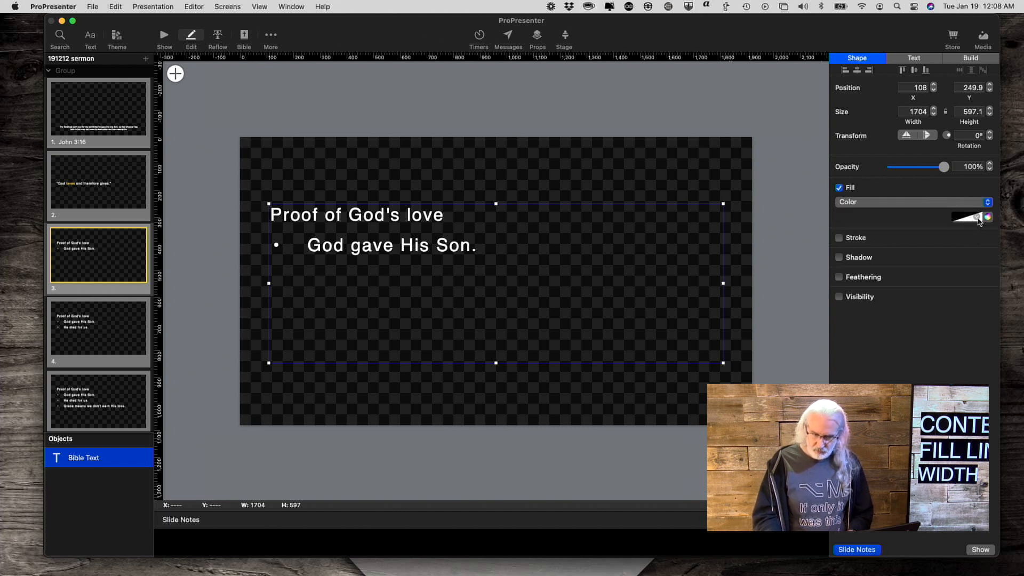
left_click(976, 217)
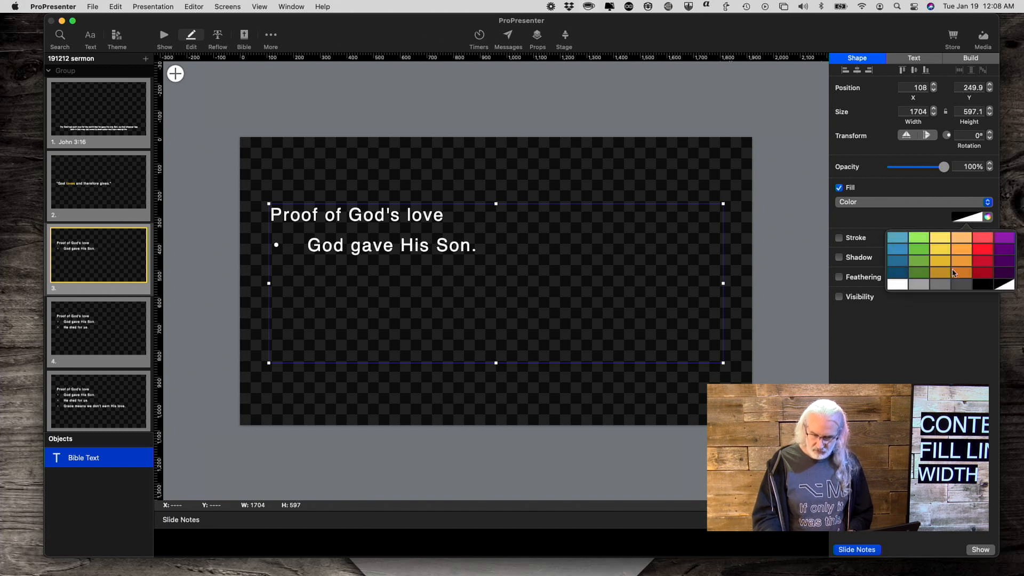
left_click(1001, 283)
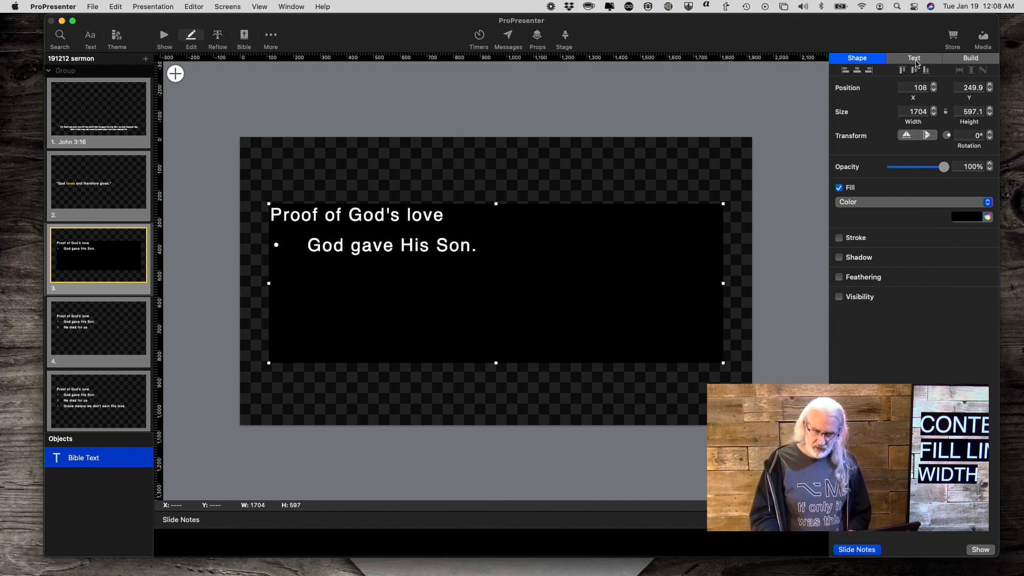
Step: Enable Lines Only in the Text settings, keeping Style on Full Width
left_click(914, 57)
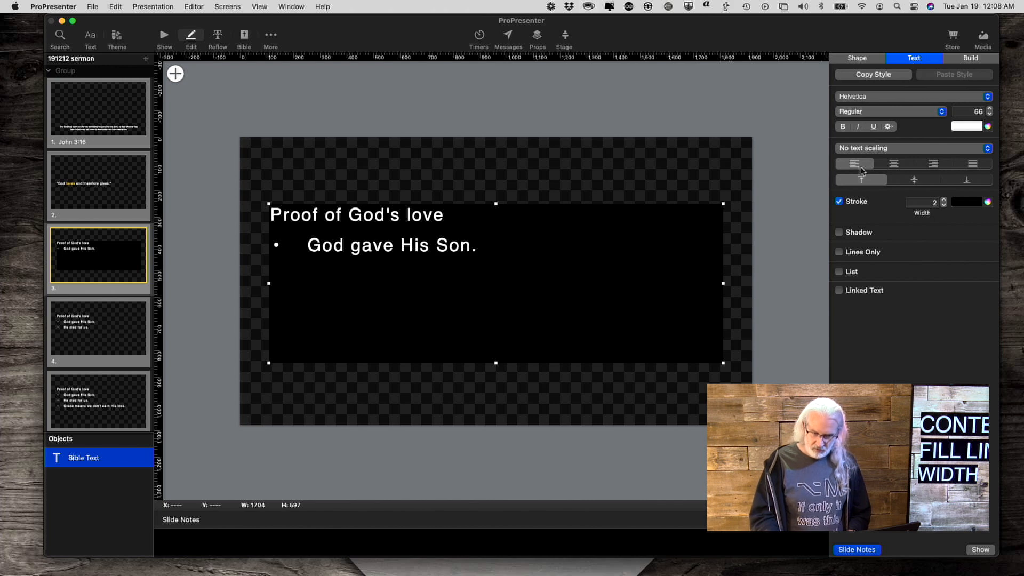
left_click(839, 251)
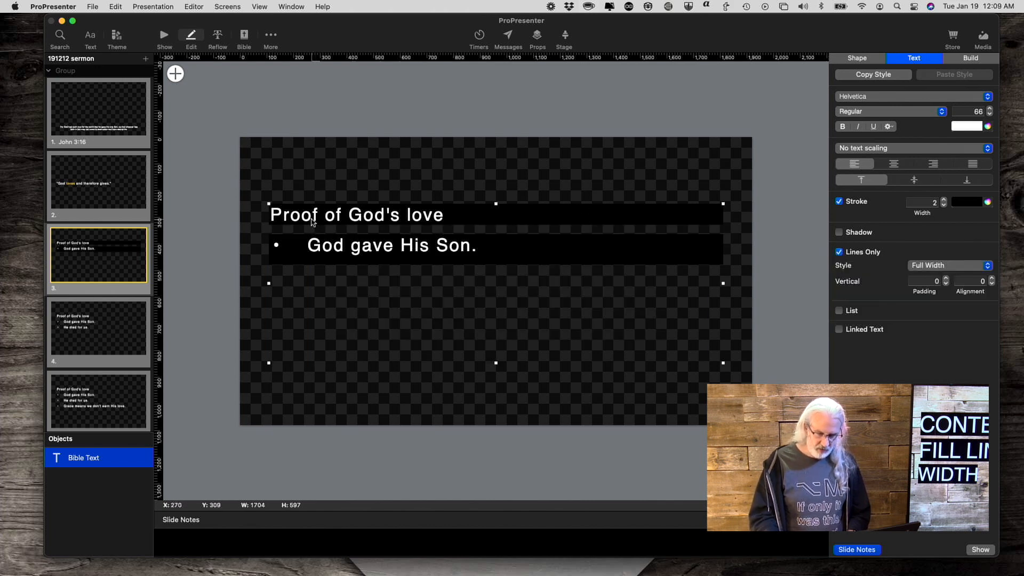
mouse_move(372, 217)
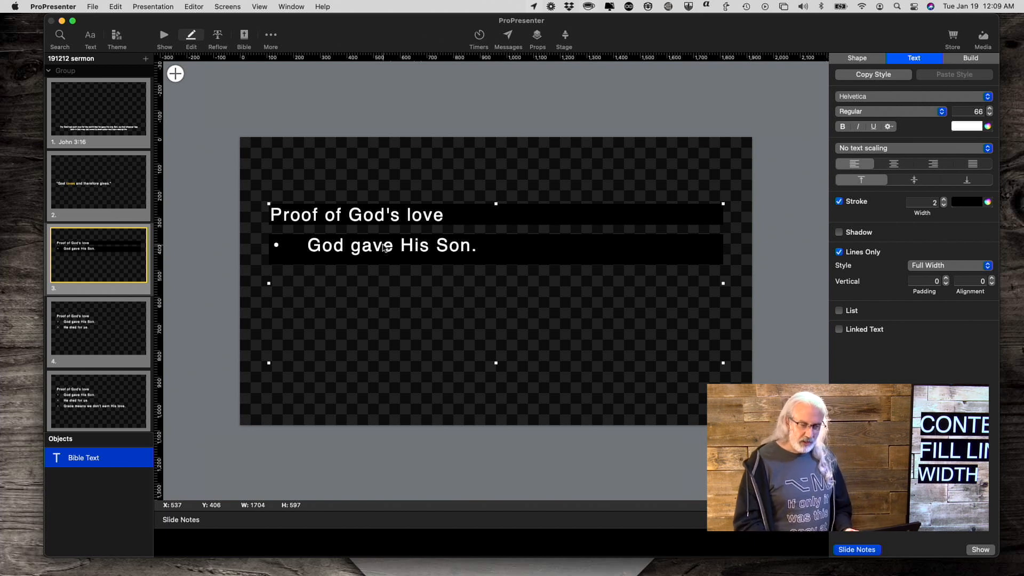
mouse_move(476, 338)
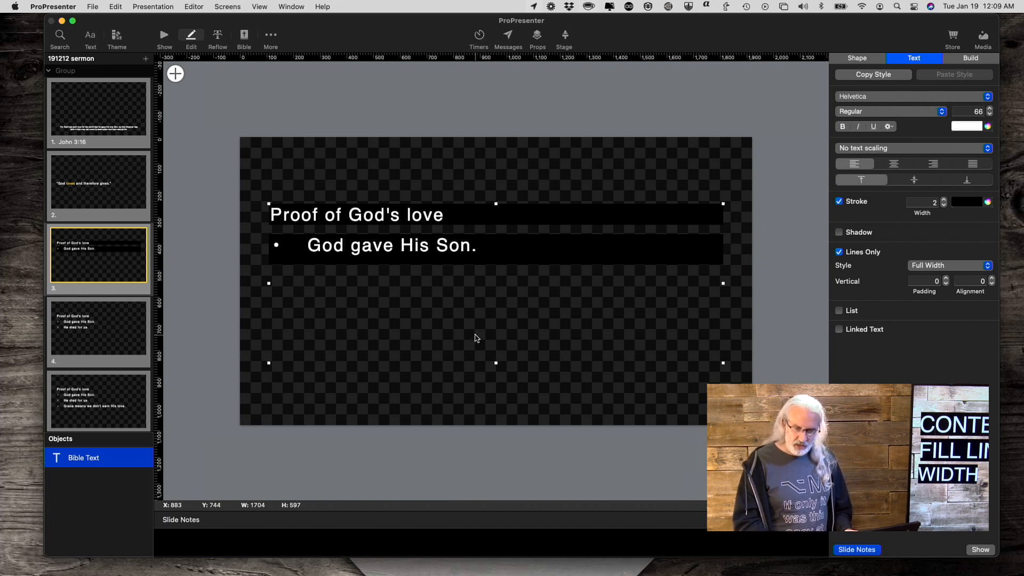
mouse_move(973, 266)
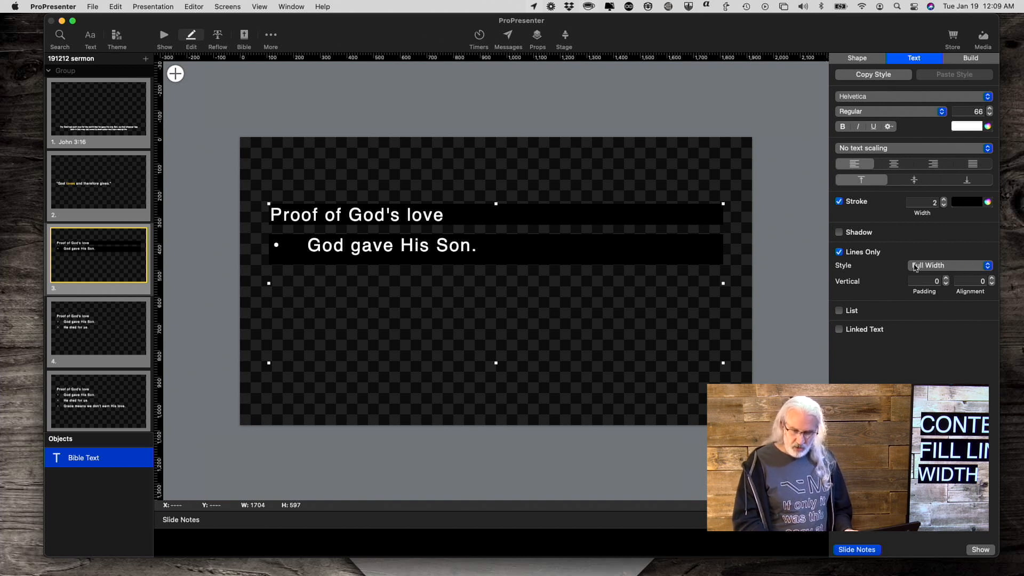
mouse_move(906, 270)
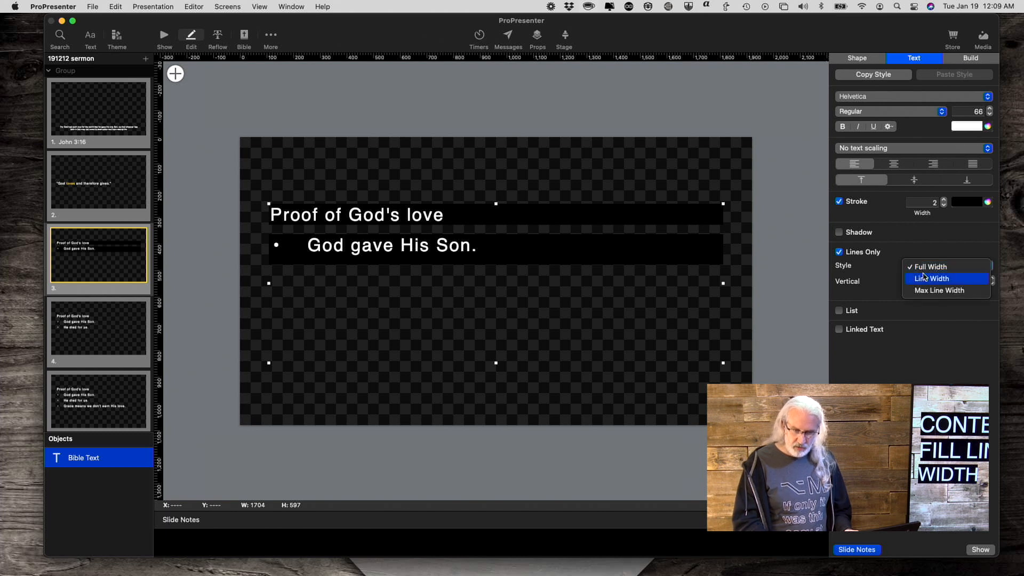
left_click(931, 278)
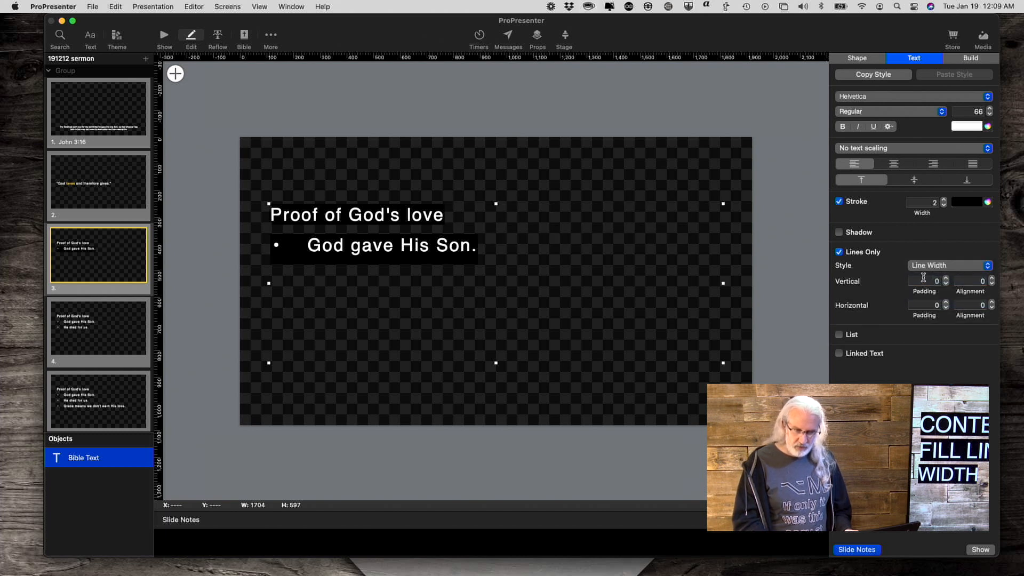
left_click(949, 266)
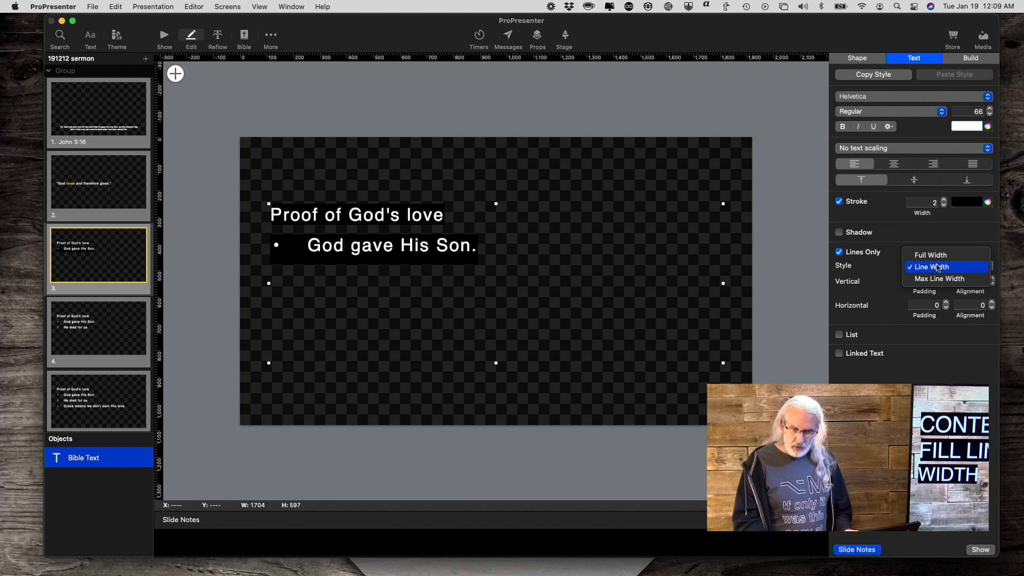
left_click(936, 278)
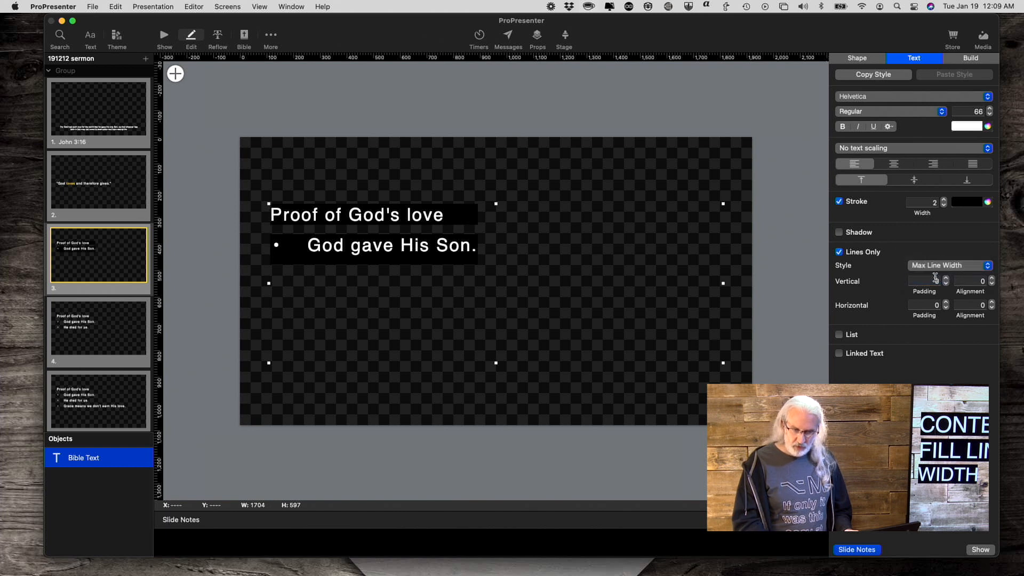
left_click(947, 265)
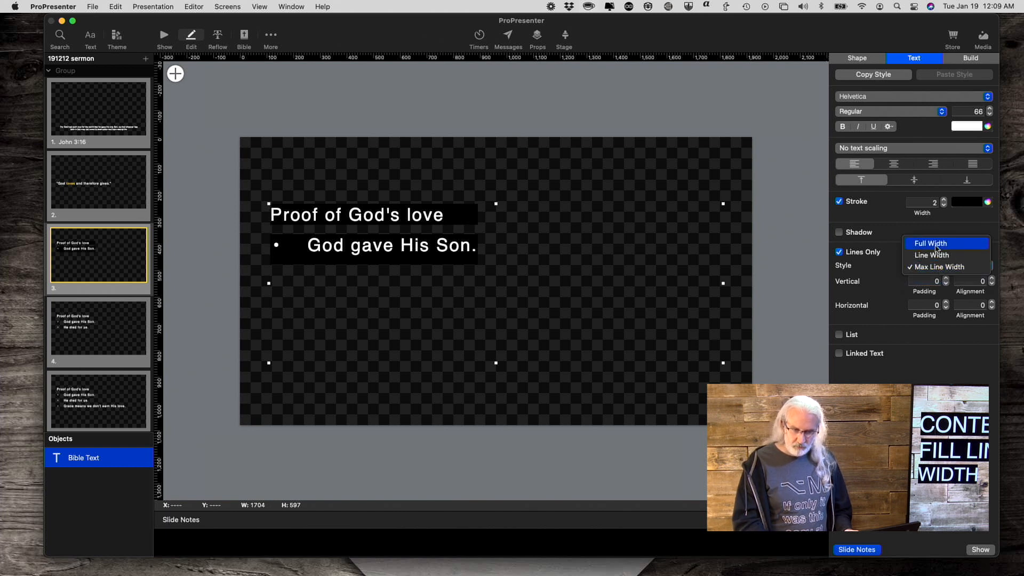
left_click(930, 243)
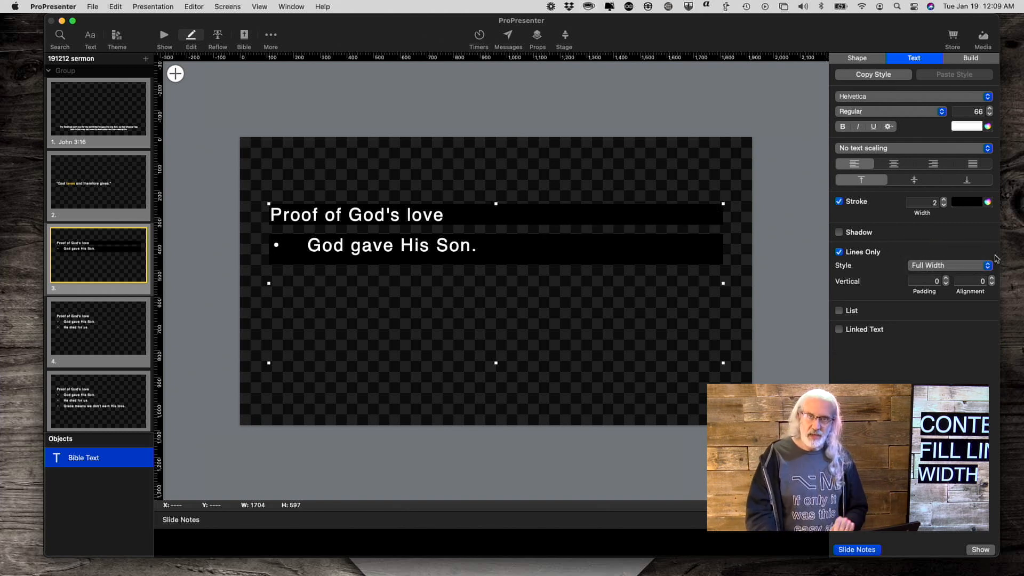
mouse_move(620, 257)
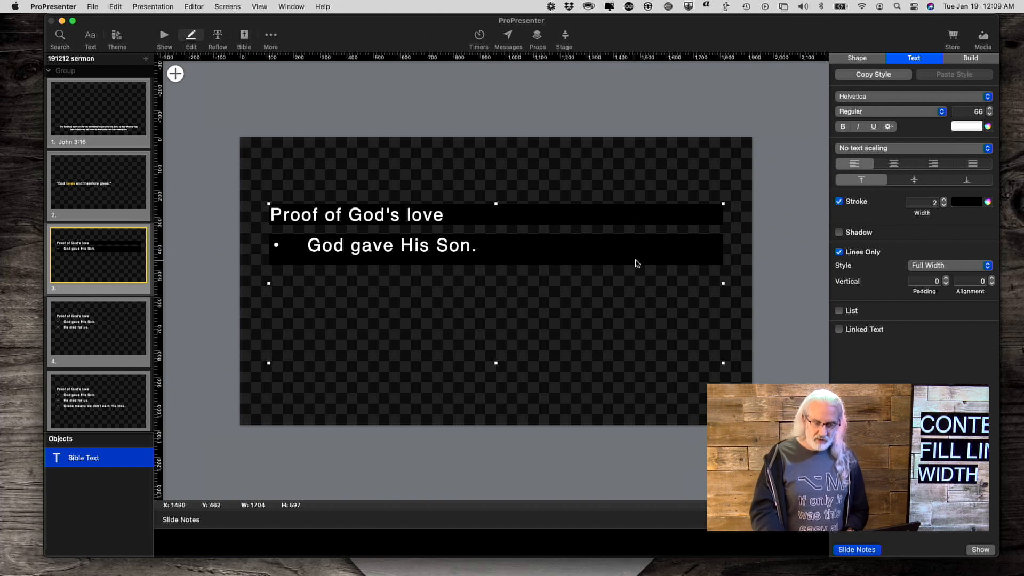
mouse_move(723, 285)
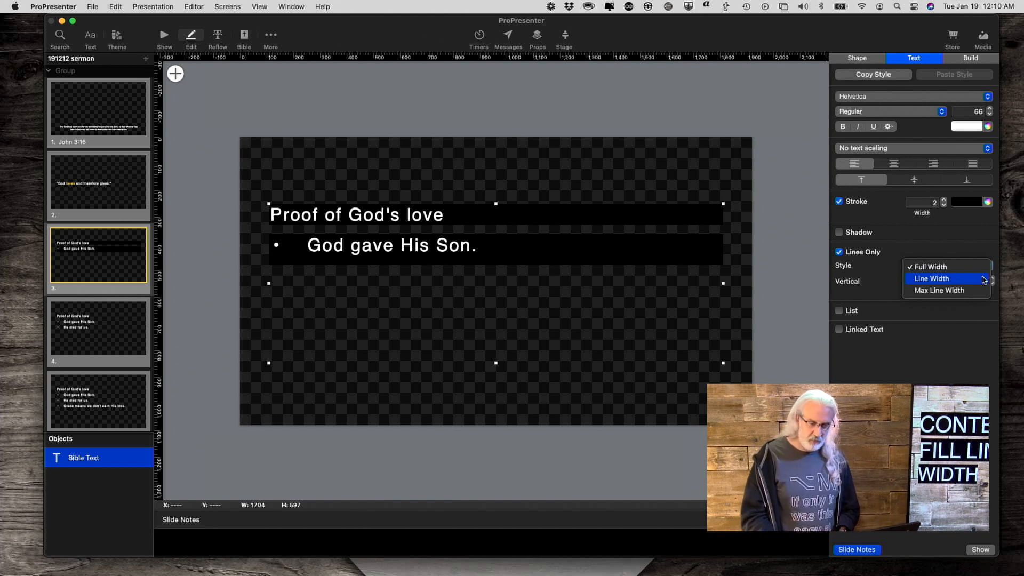
Step: Set the Lines Only Style to Line Width so bars hug each line
left_click(932, 279)
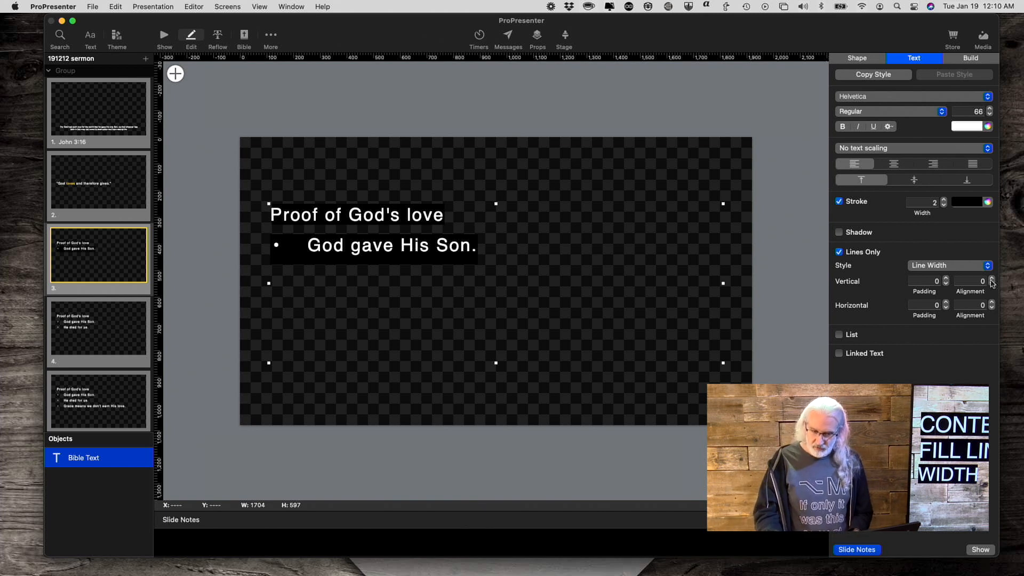
left_click(946, 265)
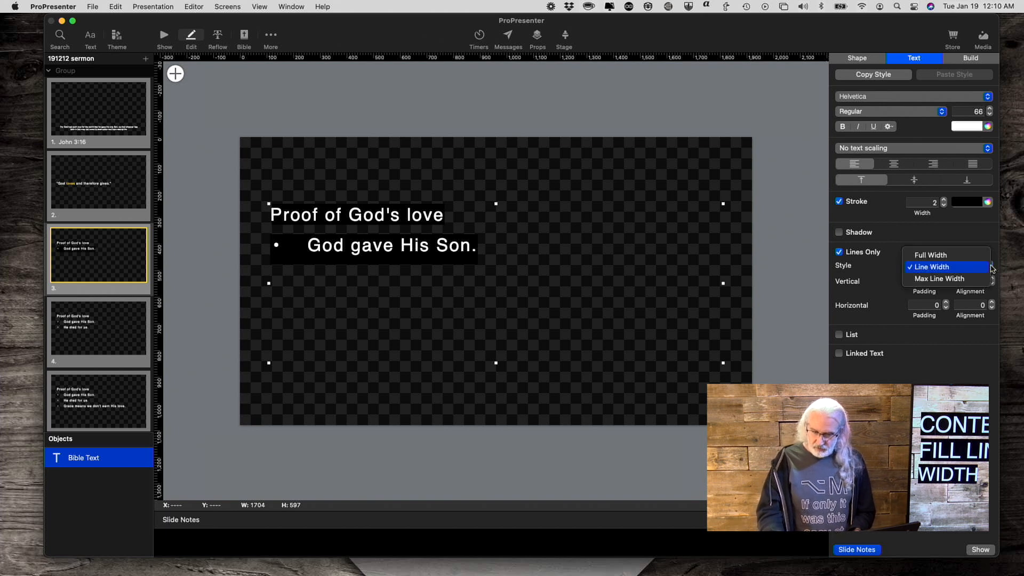
Step: Set the Lines Only Style to Max Line Width for equal-width bars
left_click(941, 278)
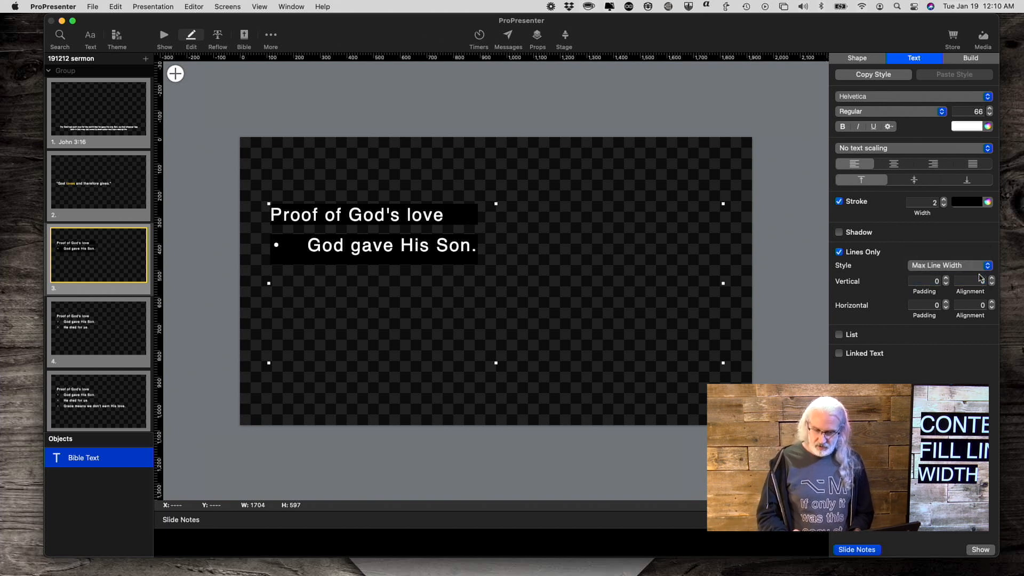
mouse_move(817, 269)
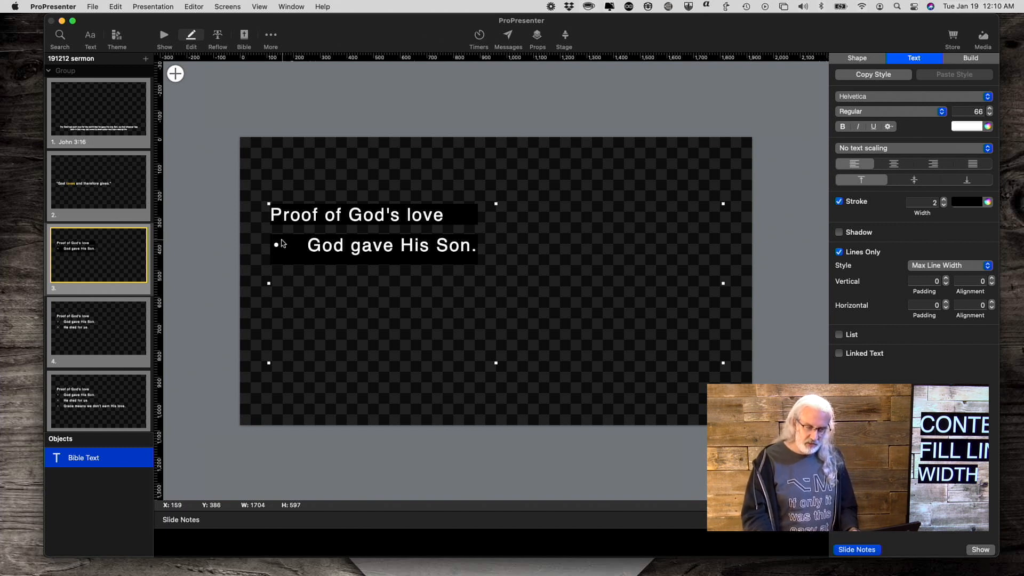
mouse_move(277, 250)
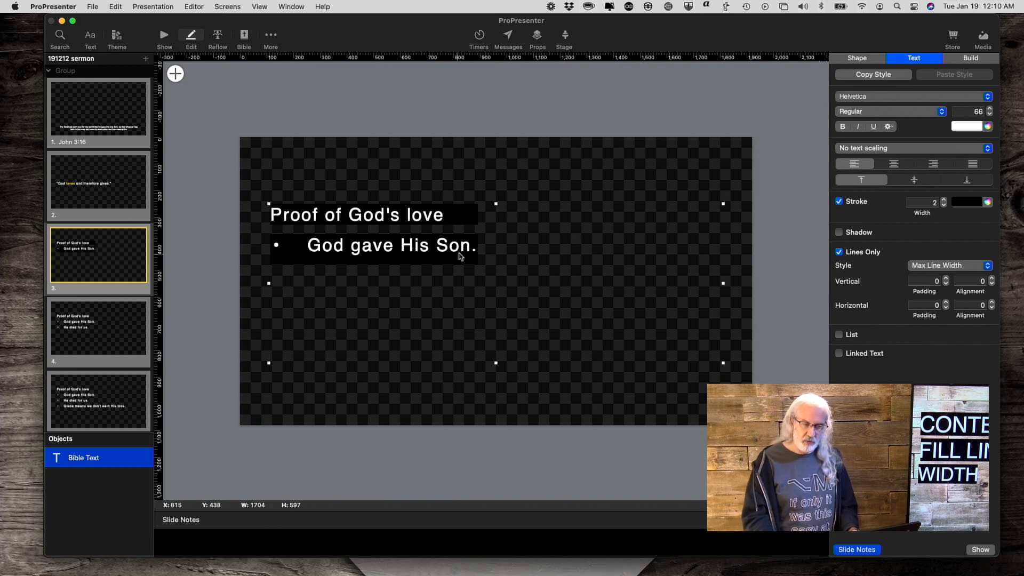
mouse_move(482, 252)
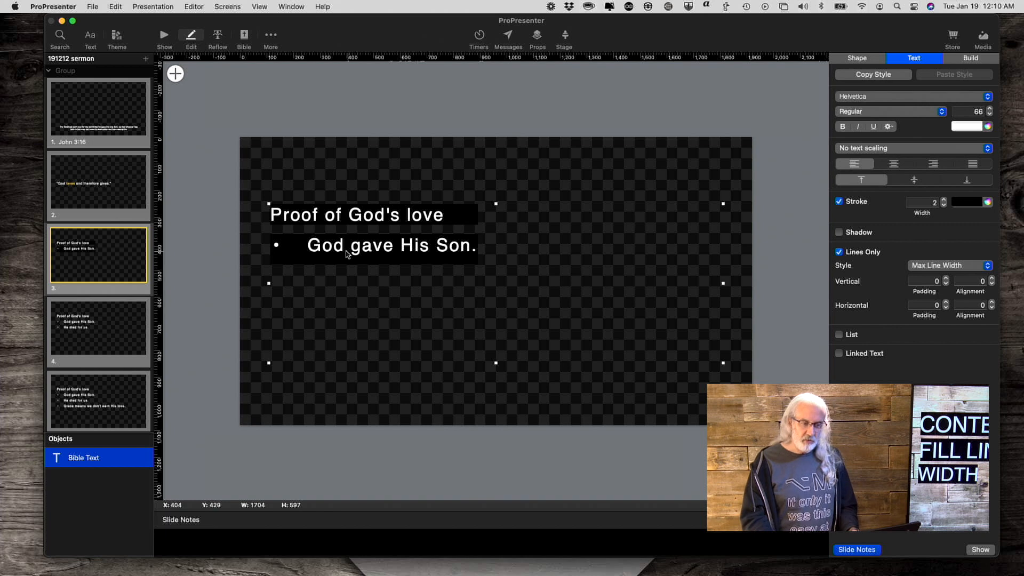
mouse_move(495, 270)
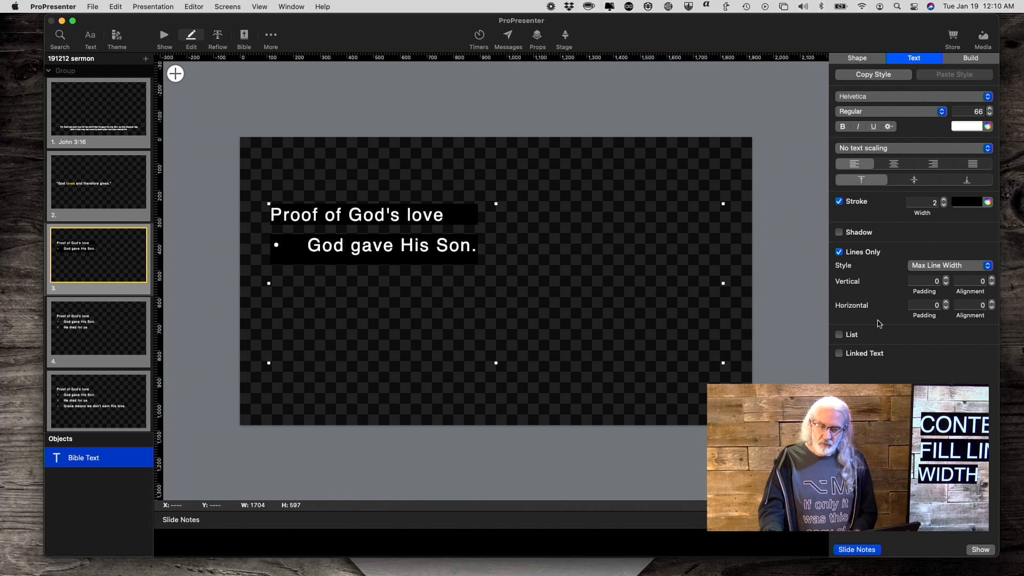
mouse_move(950, 286)
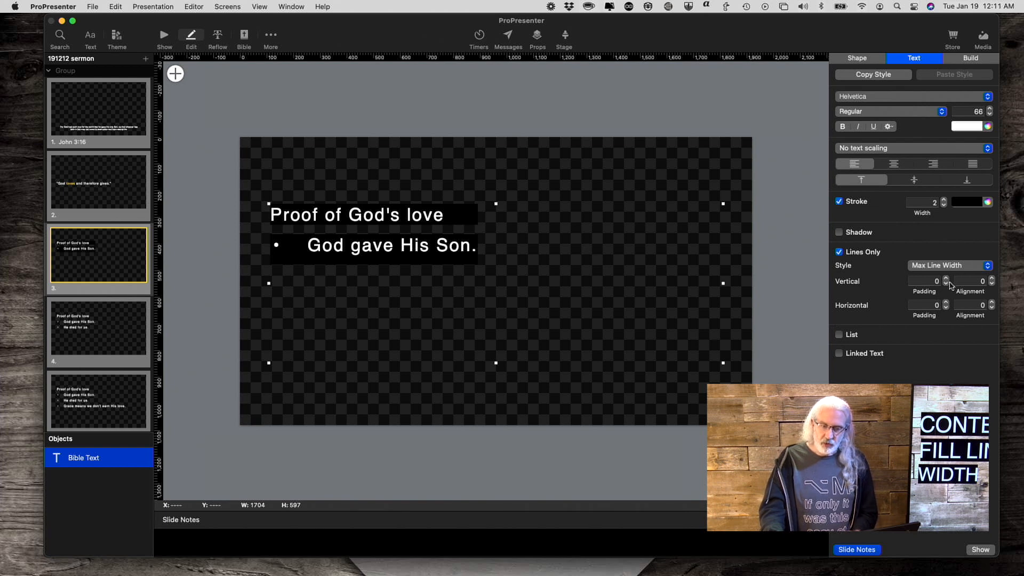